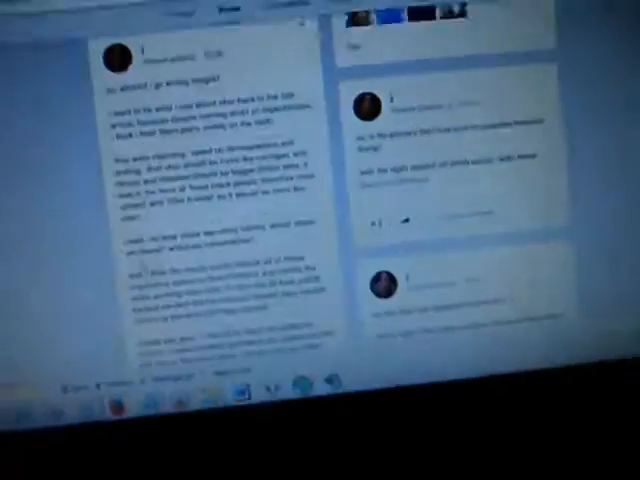
scroll(down, 3)
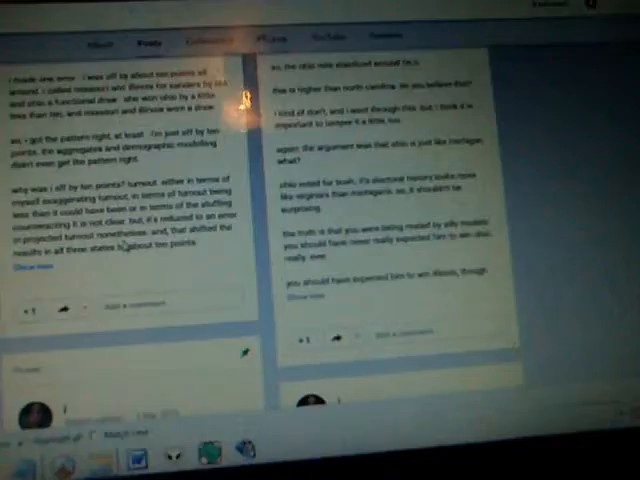
scroll(down, 3)
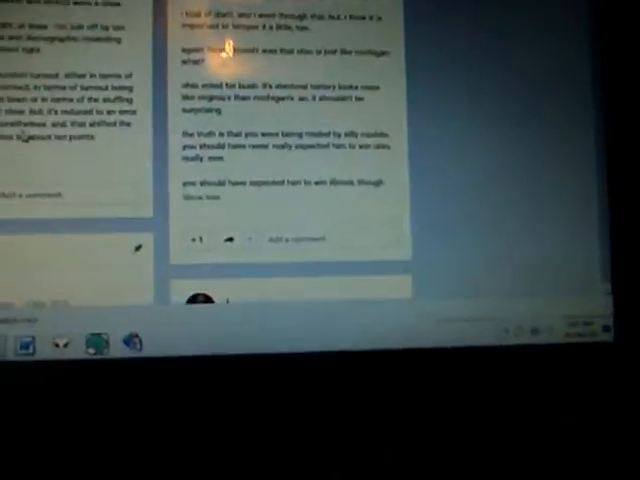